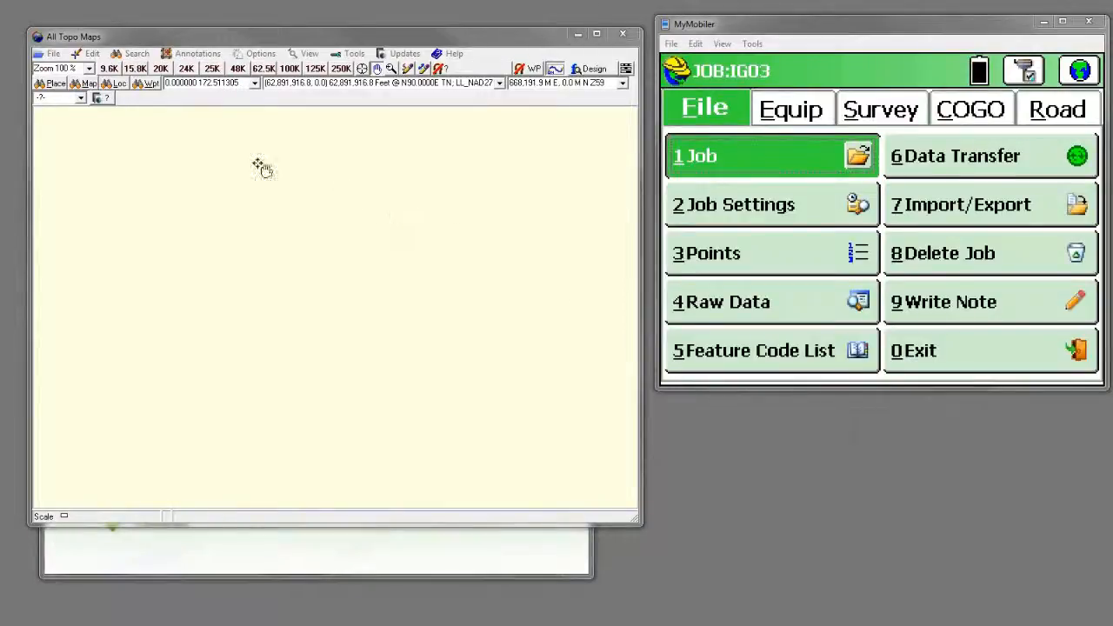
# Search for Taylor Flat Bridge, UT and display the 1:24,000 Clay Basin map there
pyautogui.click(130, 52)
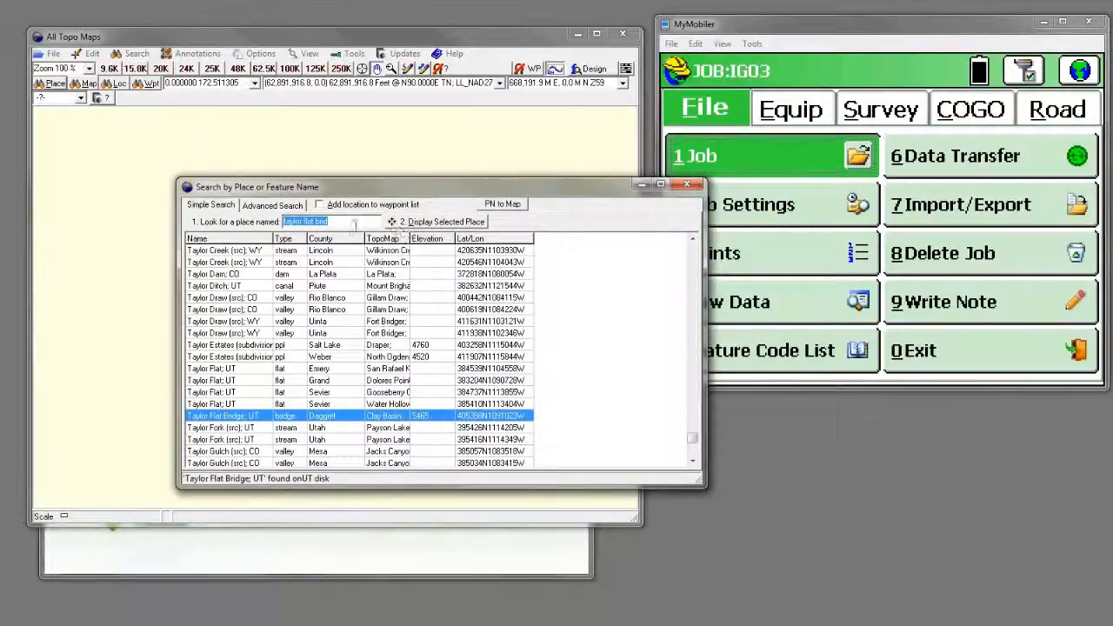
pyautogui.click(445, 220)
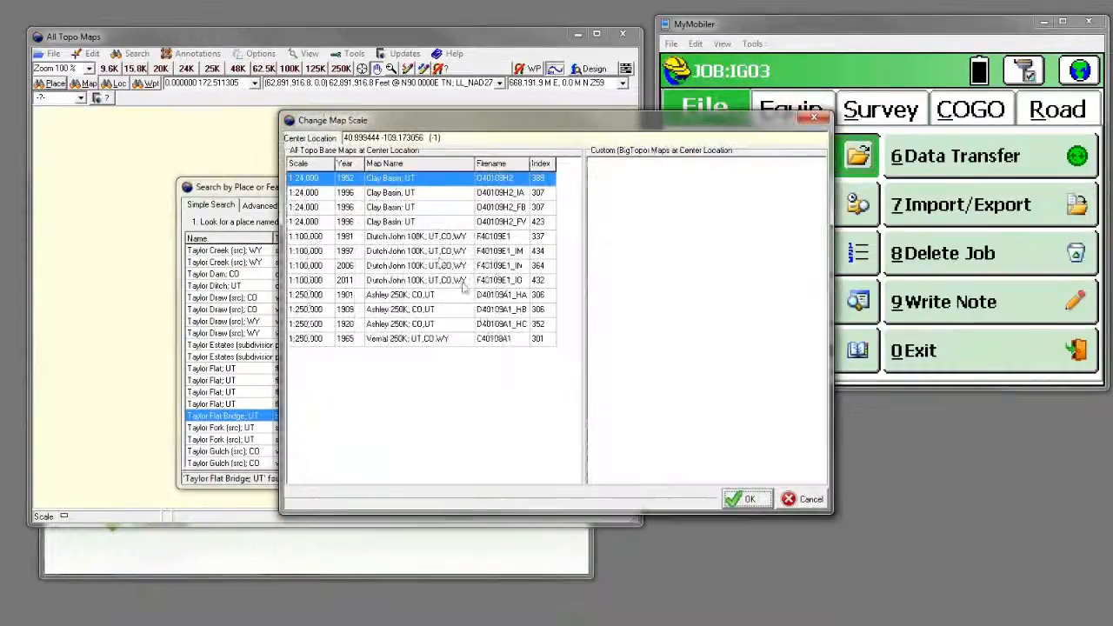
pyautogui.click(417, 222)
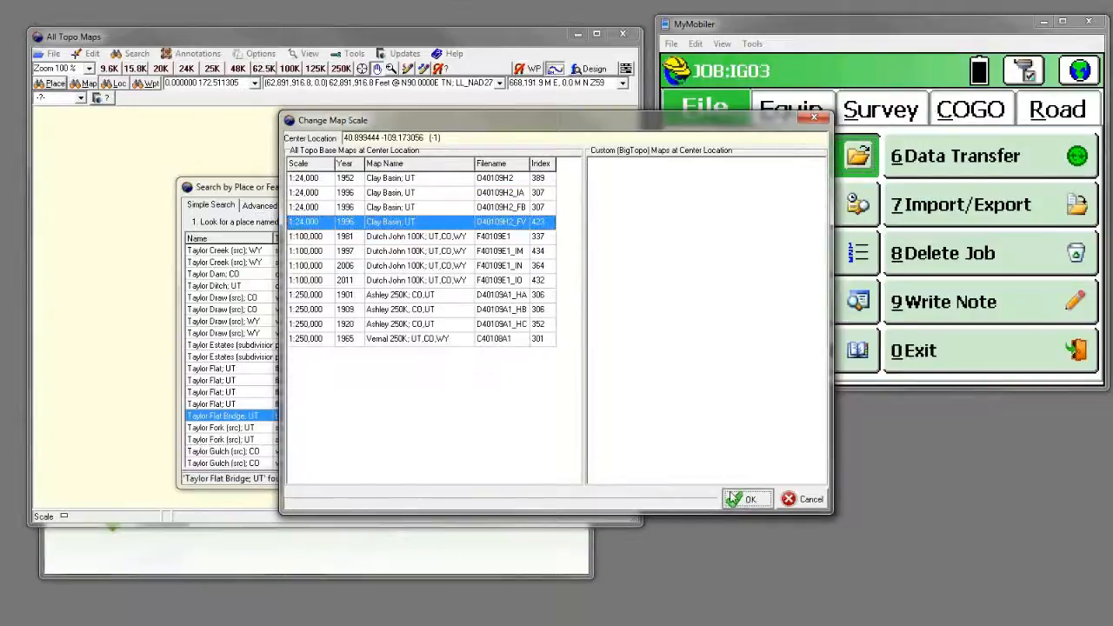
pyautogui.click(746, 498)
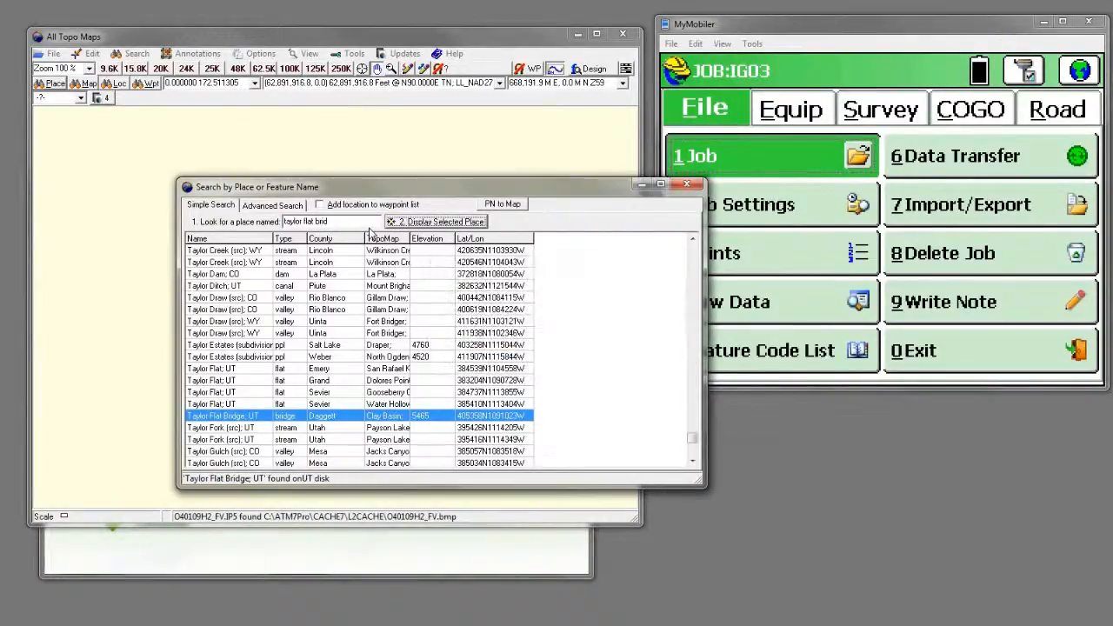
pyautogui.click(439, 221)
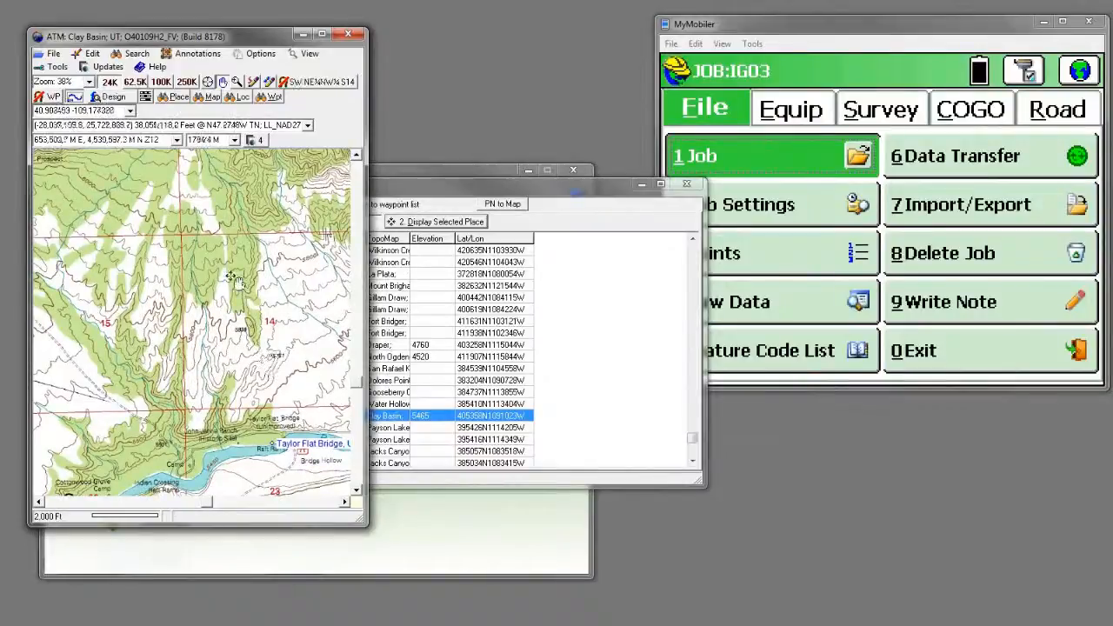
# Launch the Export Wizard from Edit > Export Map to Clipboard, File or GIS
pyautogui.click(93, 52)
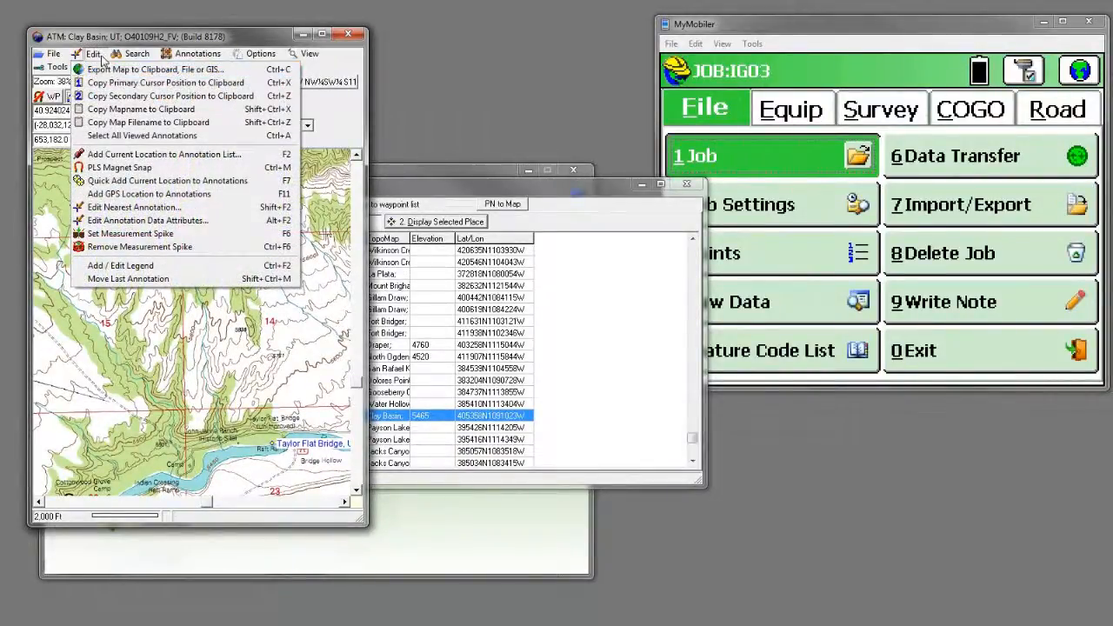
pyautogui.click(92, 52)
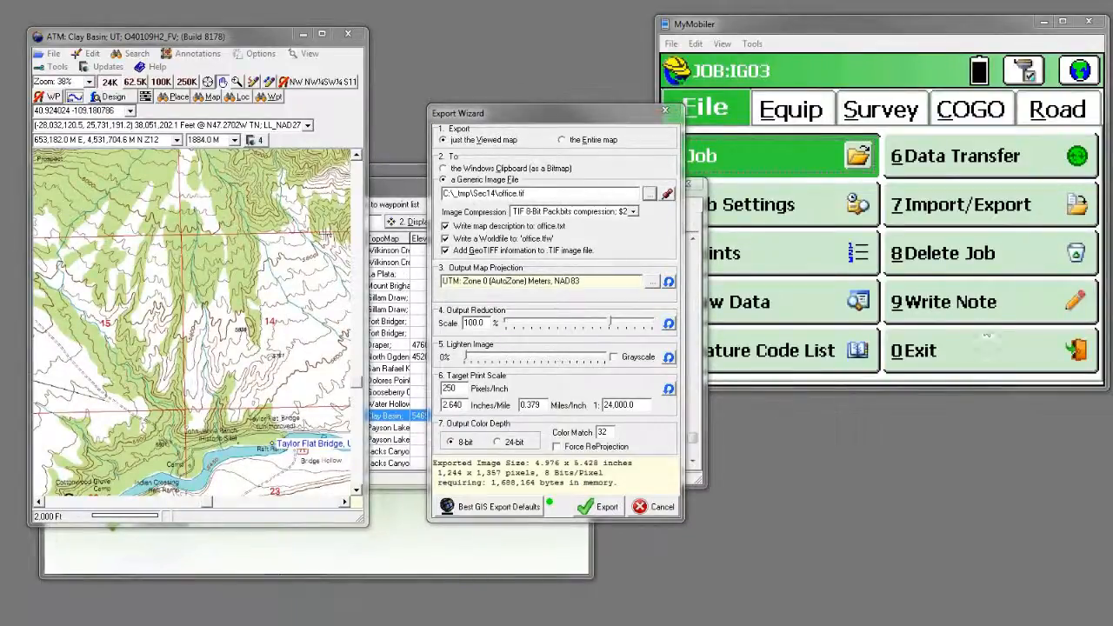
# Save the export as S14_BP in the Sec14 folder using the IMD SurvCE/FASTSurvey format
pyautogui.click(650, 194)
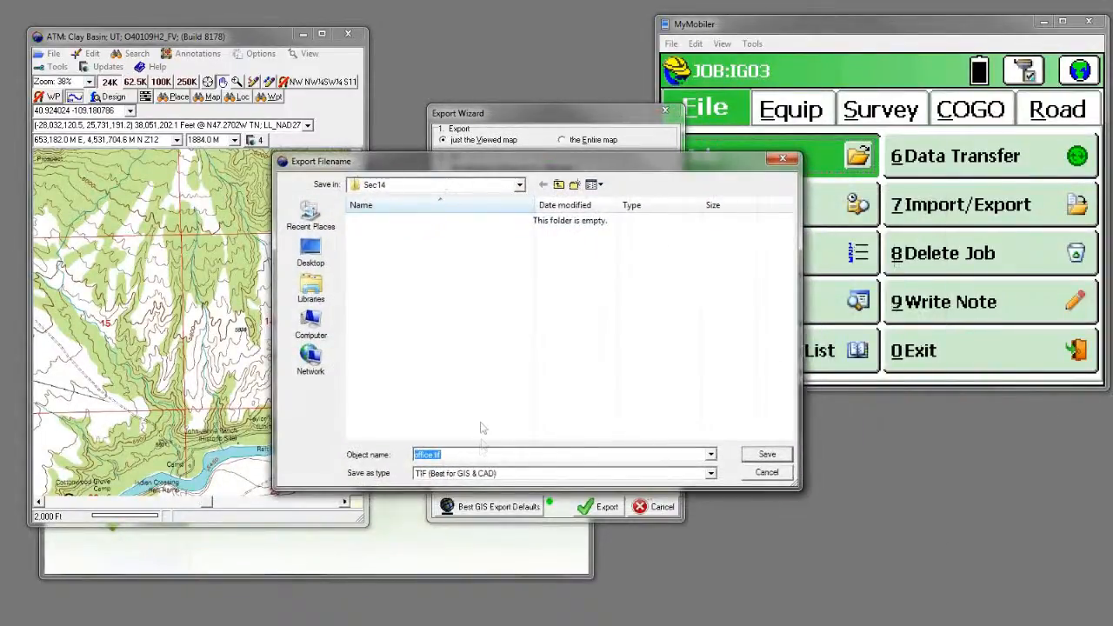
pyautogui.write('5')
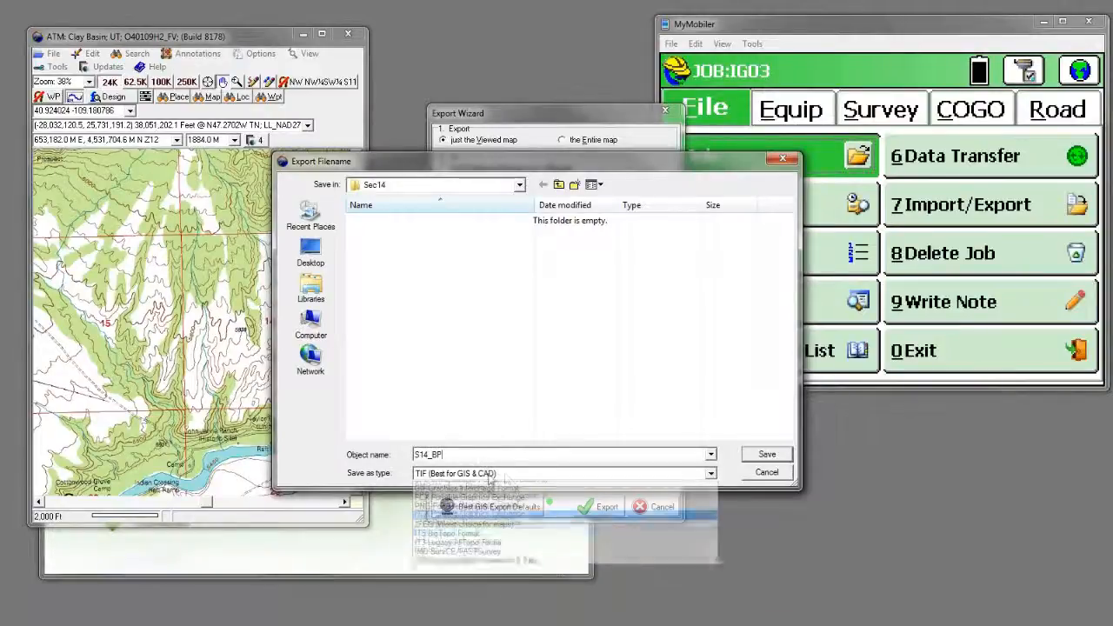
pyautogui.click(470, 550)
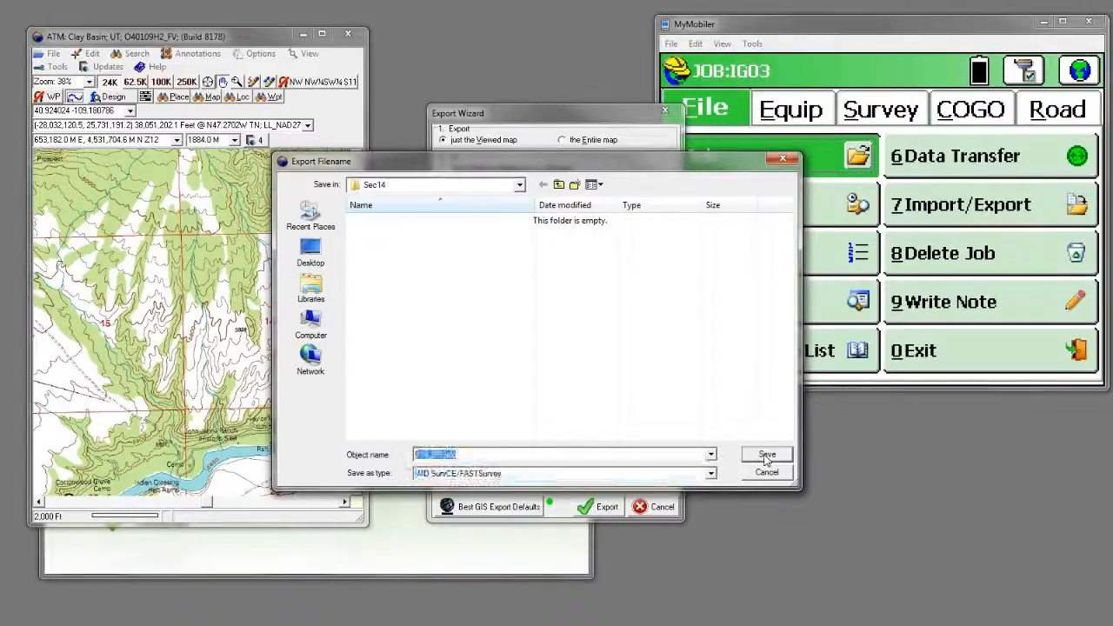
pyautogui.click(765, 454)
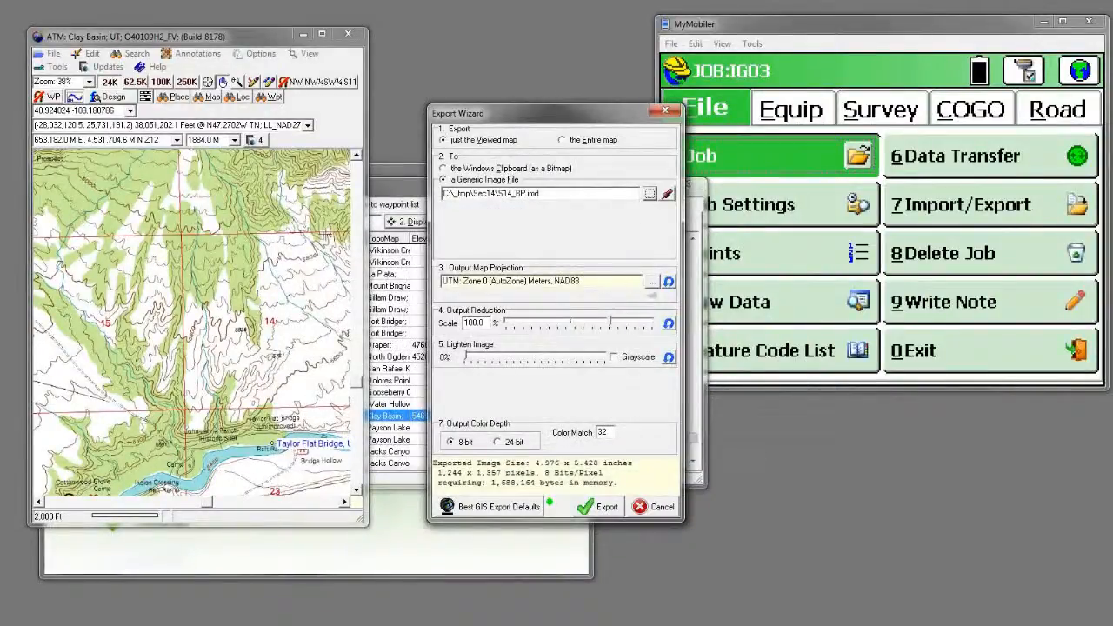
# Set the projection to UTC: Utah Central 4302 State Plane, Survey Feet, NAD83
pyautogui.click(653, 282)
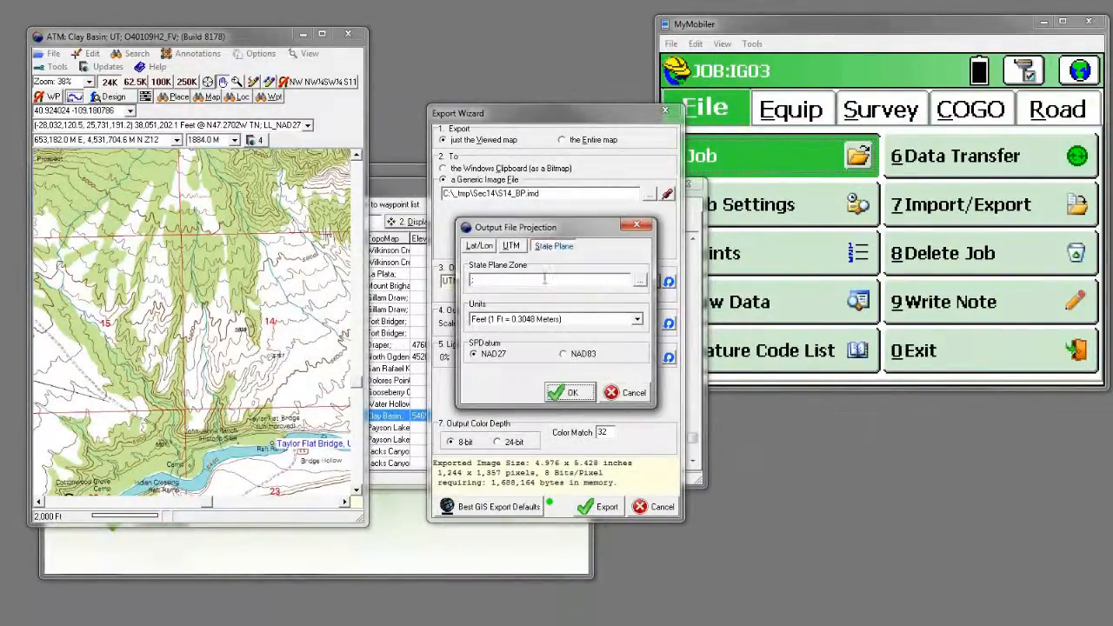
pyautogui.write('ut')
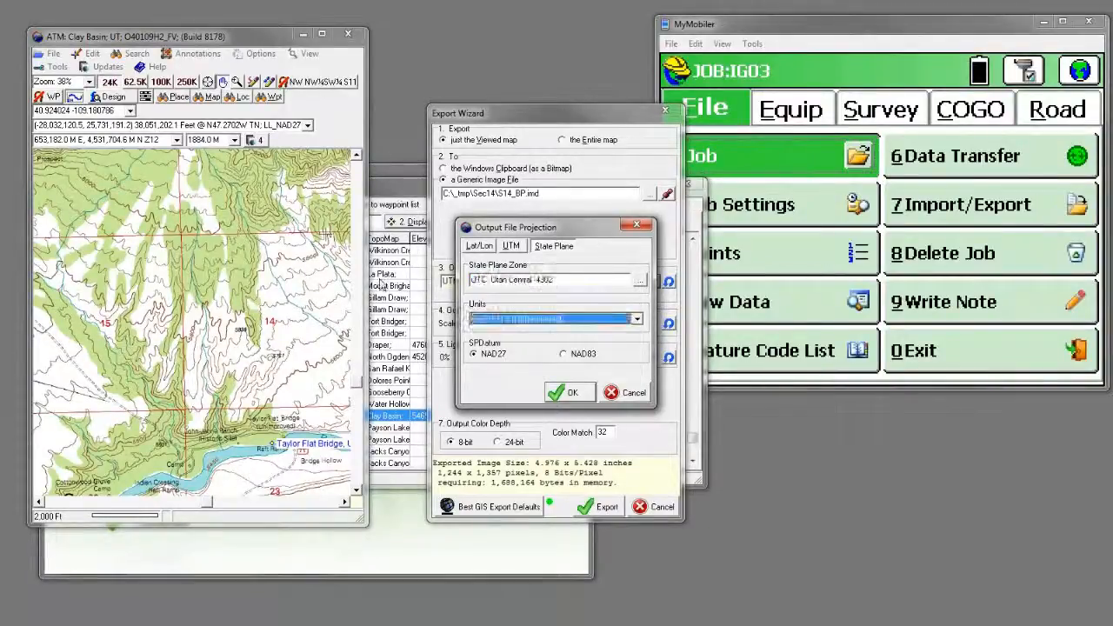
pyautogui.click(557, 318)
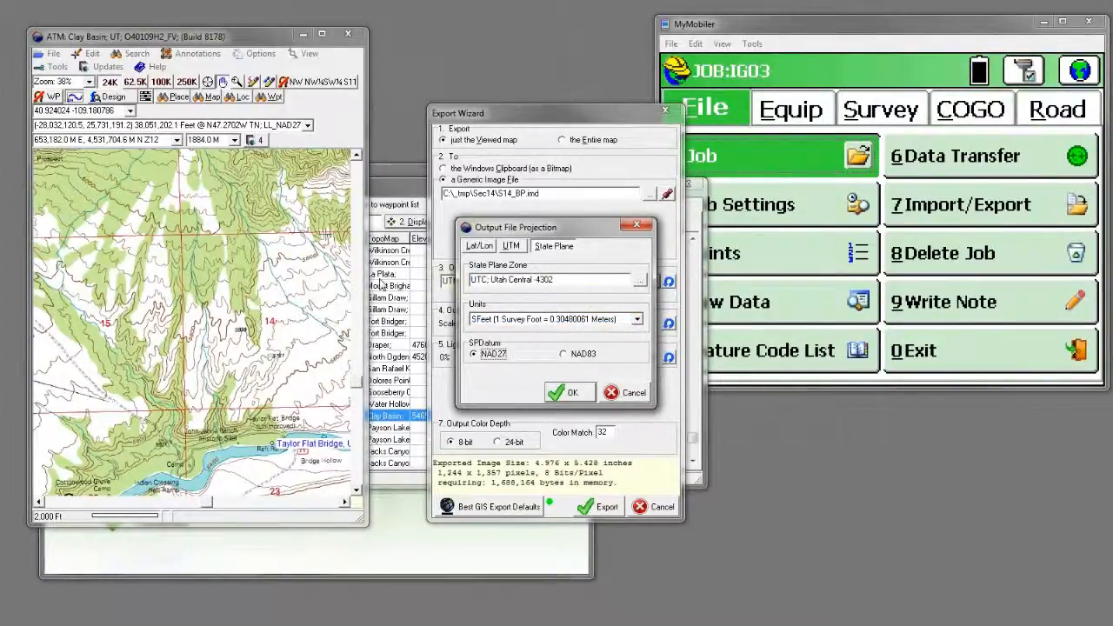
pyautogui.click(562, 353)
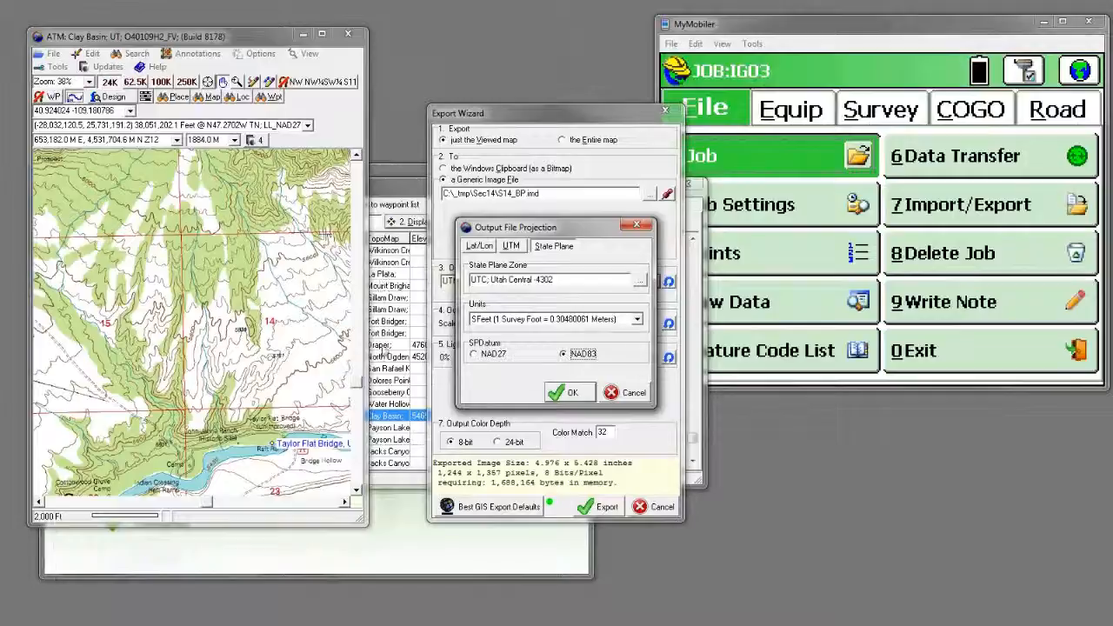
pyautogui.click(571, 394)
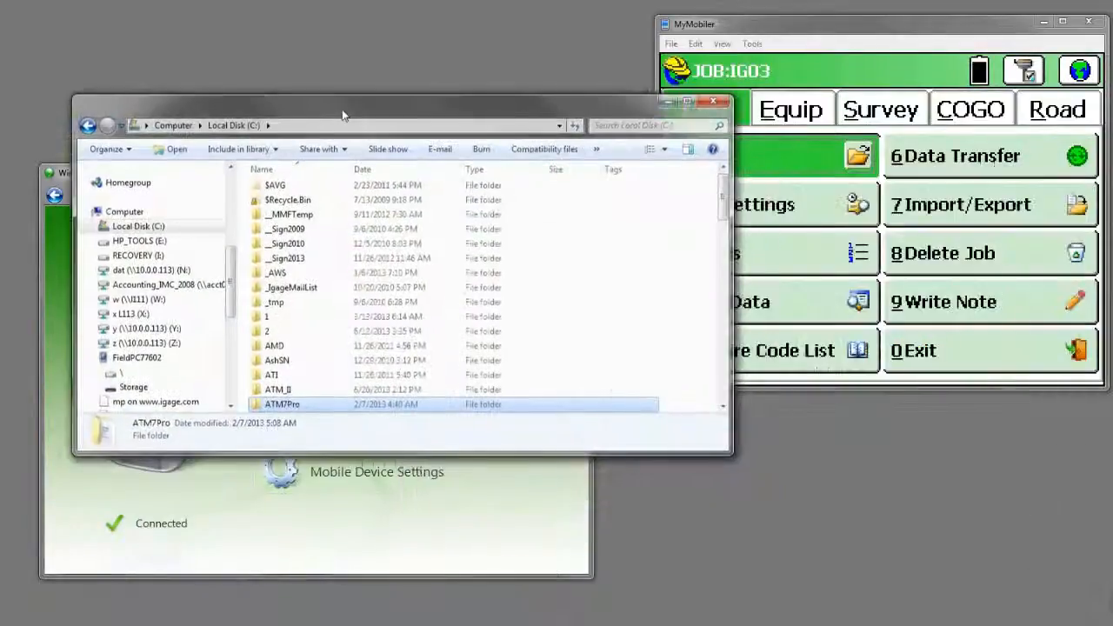
# Check that _tmp\Sec14 holds S14_BP.imd and its BMP tiles, then bring up Sec14's options
pyautogui.doubleClick(275, 302)
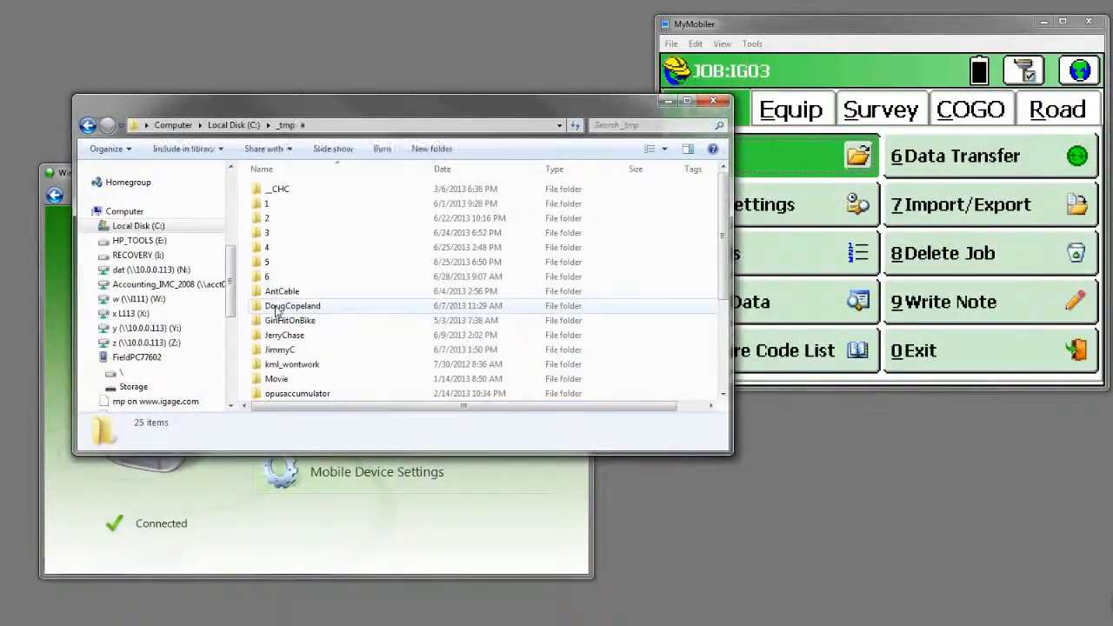
pyautogui.moveTo(292, 306)
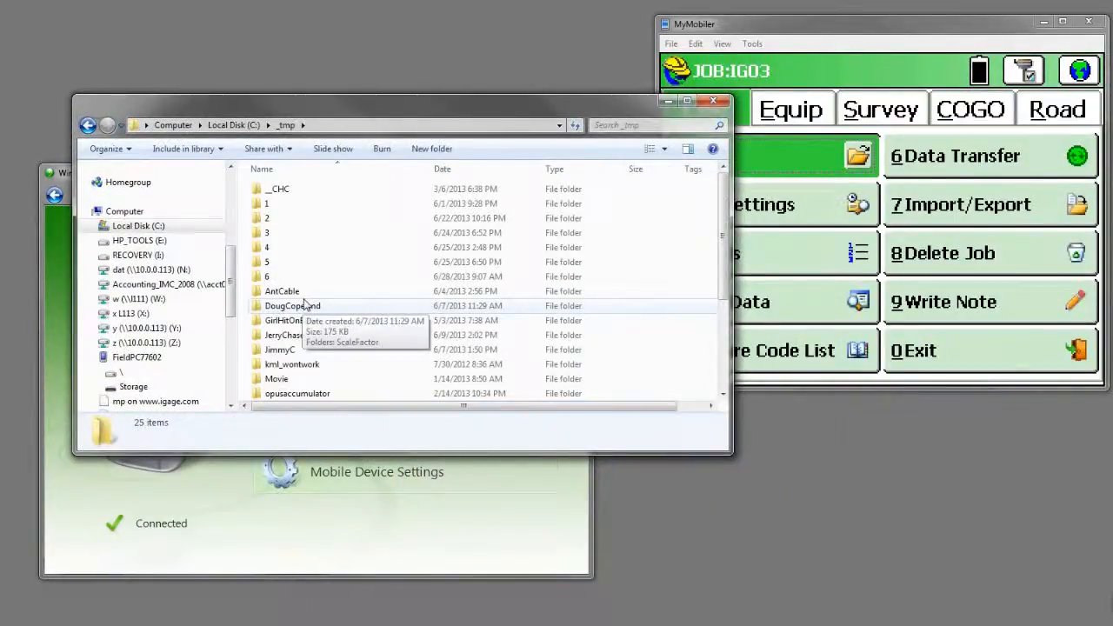
pyautogui.moveTo(348, 334)
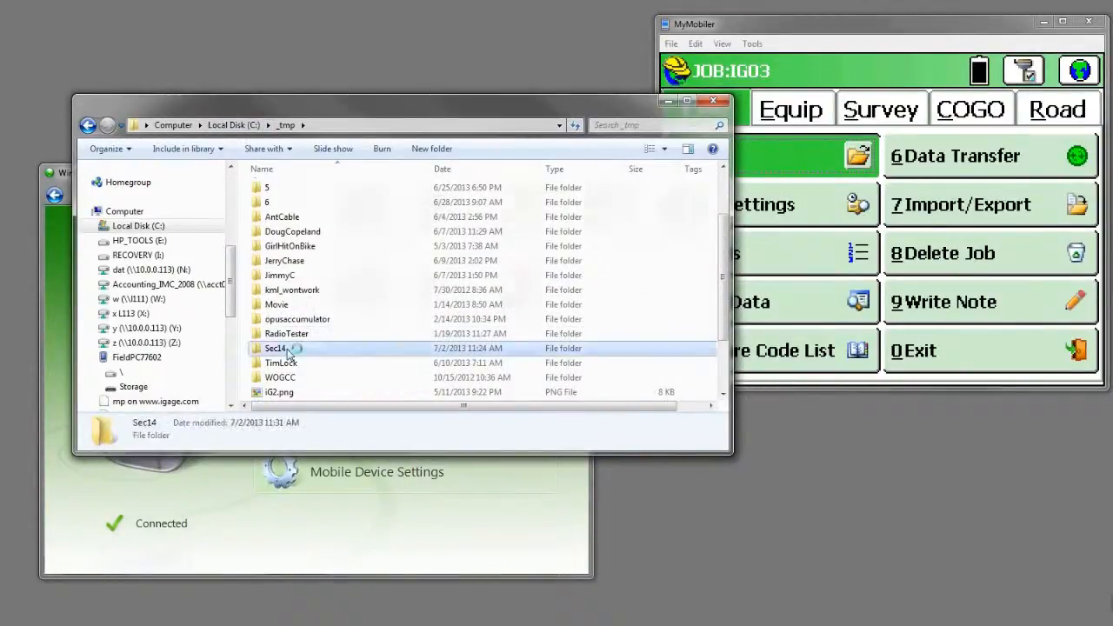
pyautogui.doubleClick(275, 348)
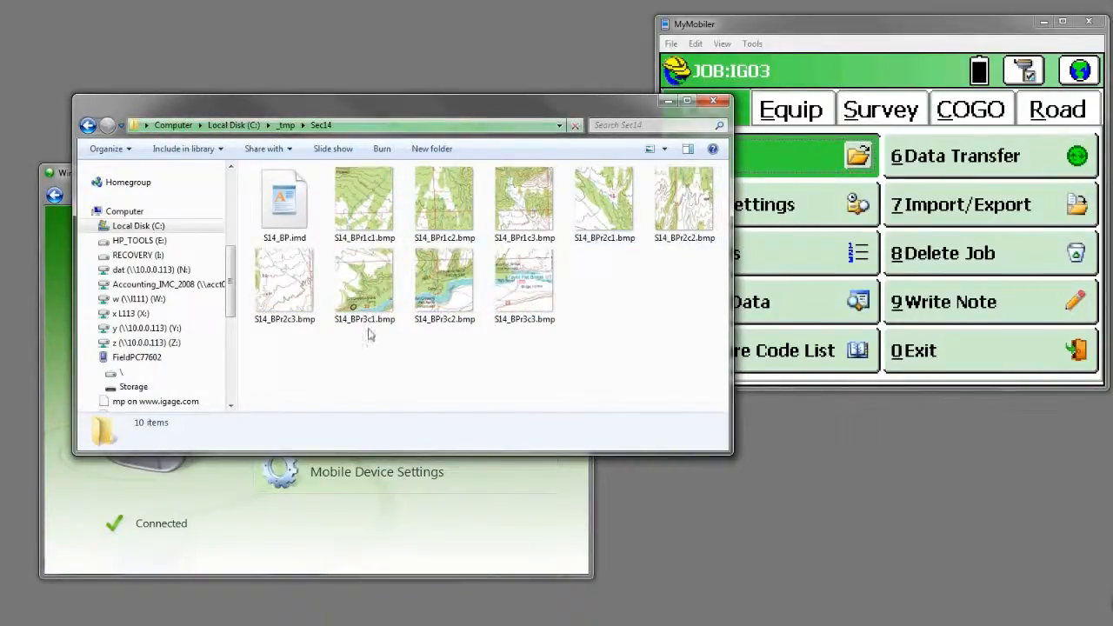
pyautogui.click(286, 125)
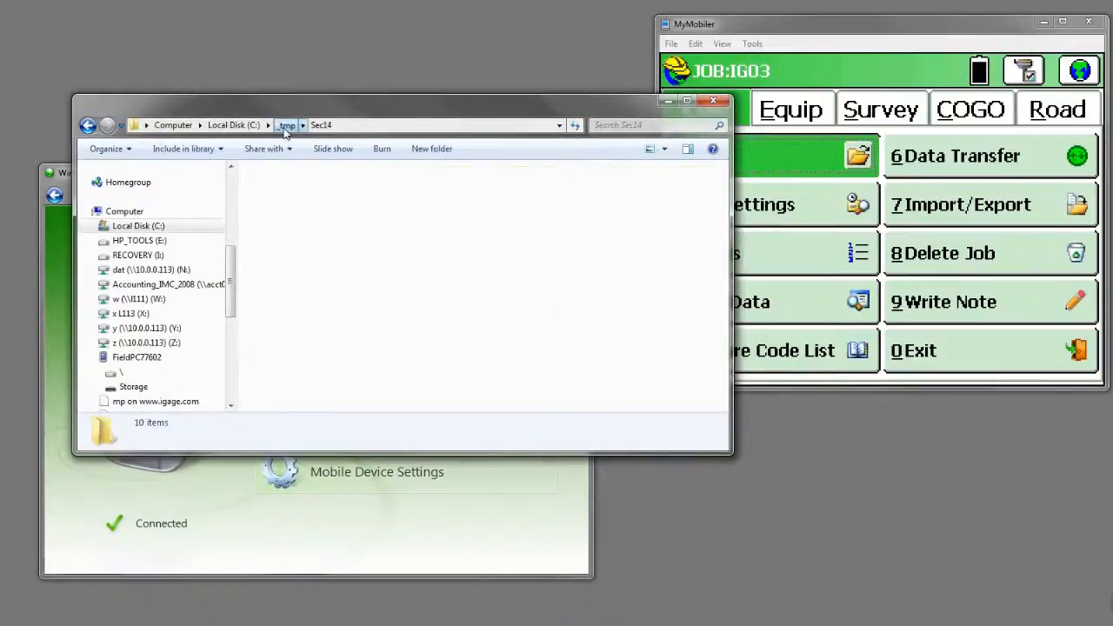
pyautogui.rightClick(270, 393)
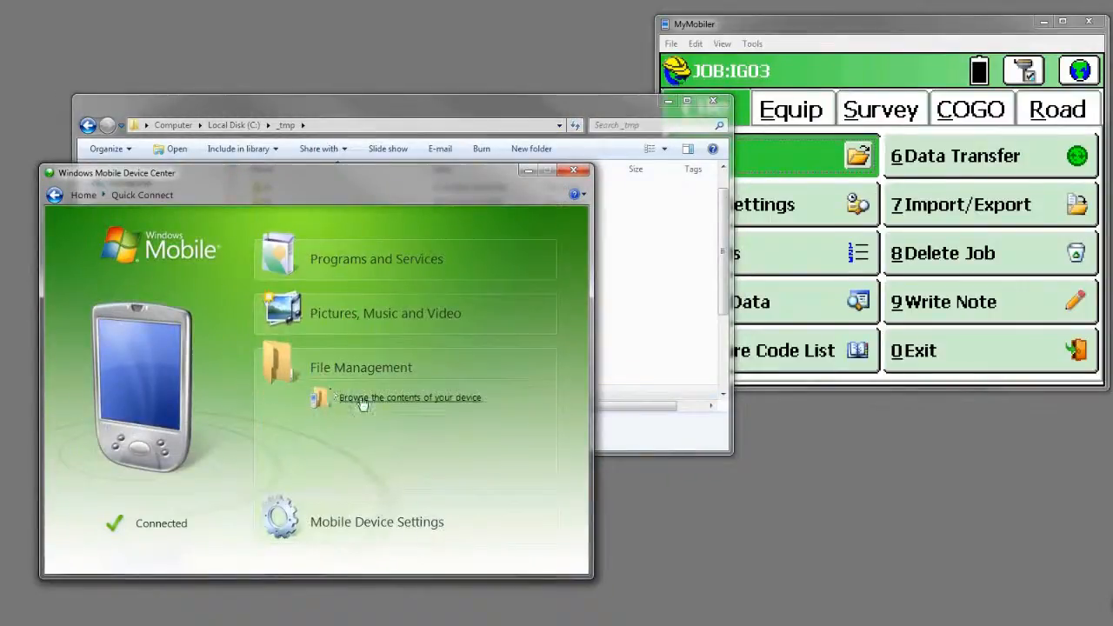
# Browse the connected device's contents and open its Storage folder
pyautogui.click(410, 396)
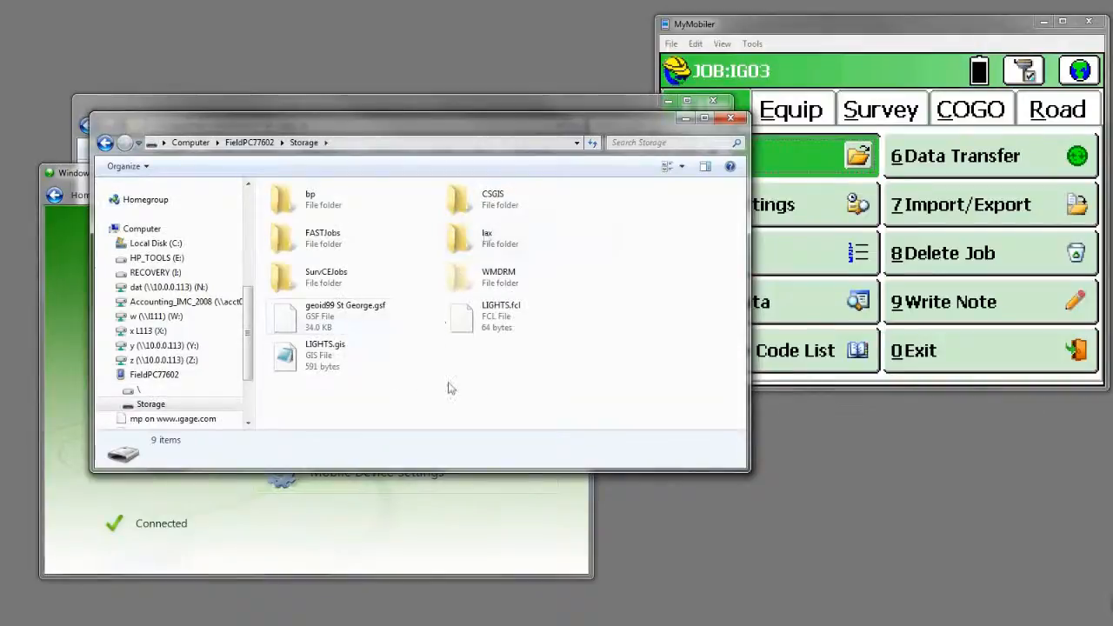
pyautogui.rightClick(448, 390)
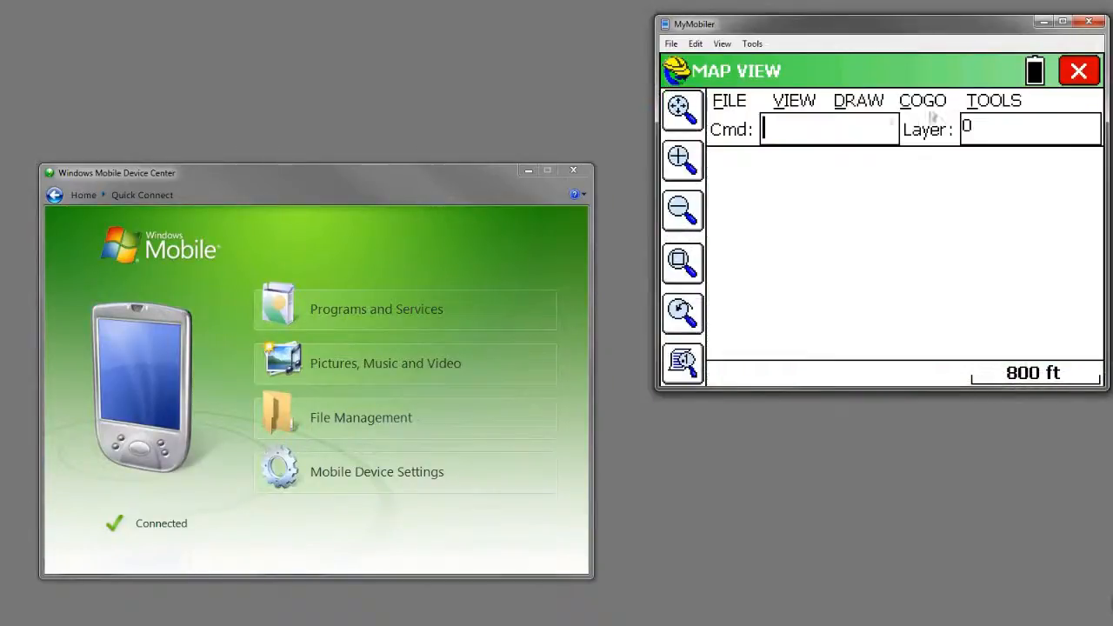
# In TOOLS > Image Overlays, enable Use Image Database and start selecting the database file
pyautogui.click(995, 99)
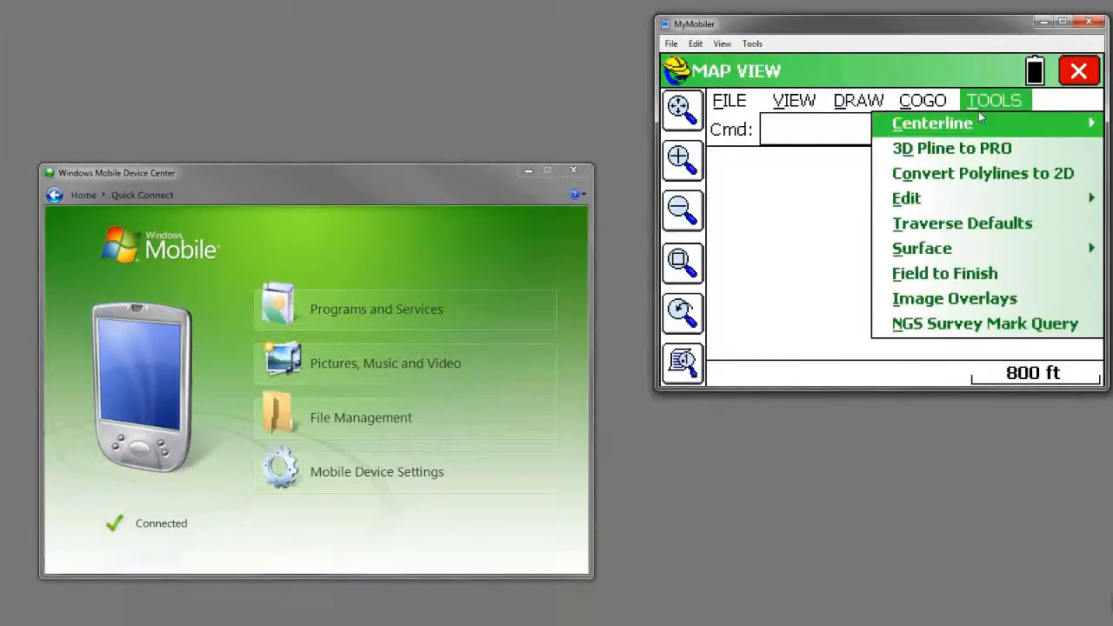
pyautogui.moveTo(953, 299)
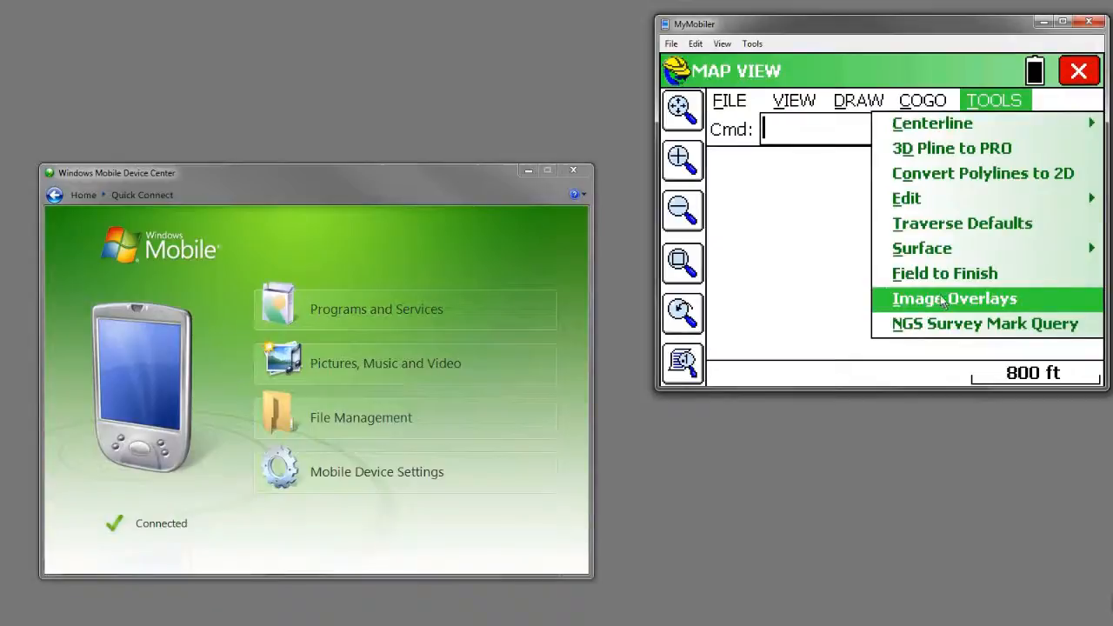
pyautogui.click(953, 299)
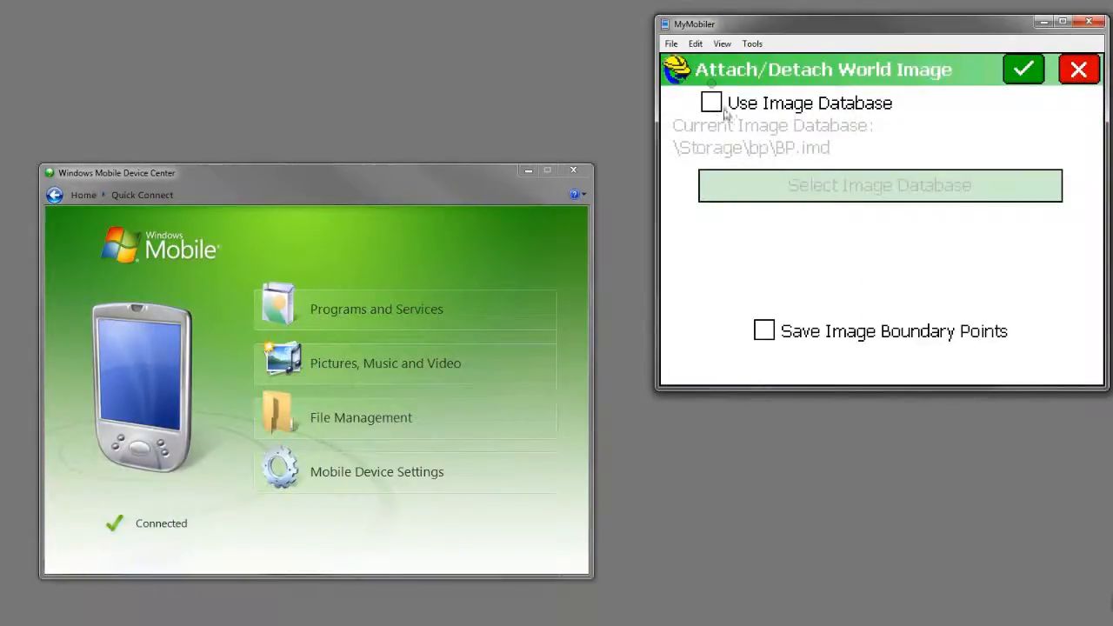
pyautogui.click(710, 101)
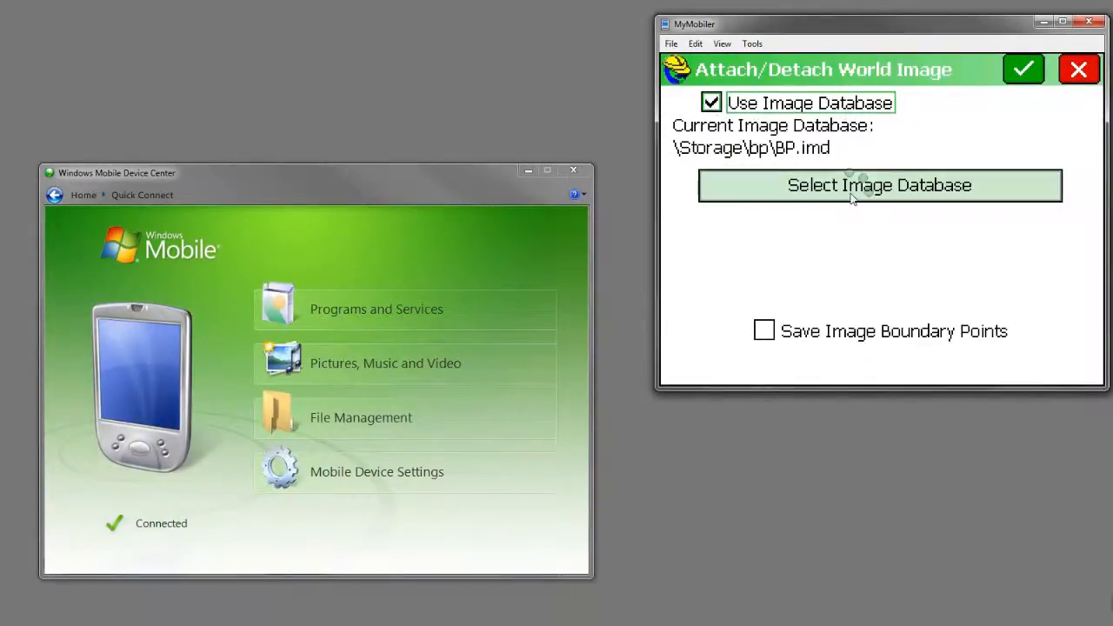
pyautogui.click(880, 185)
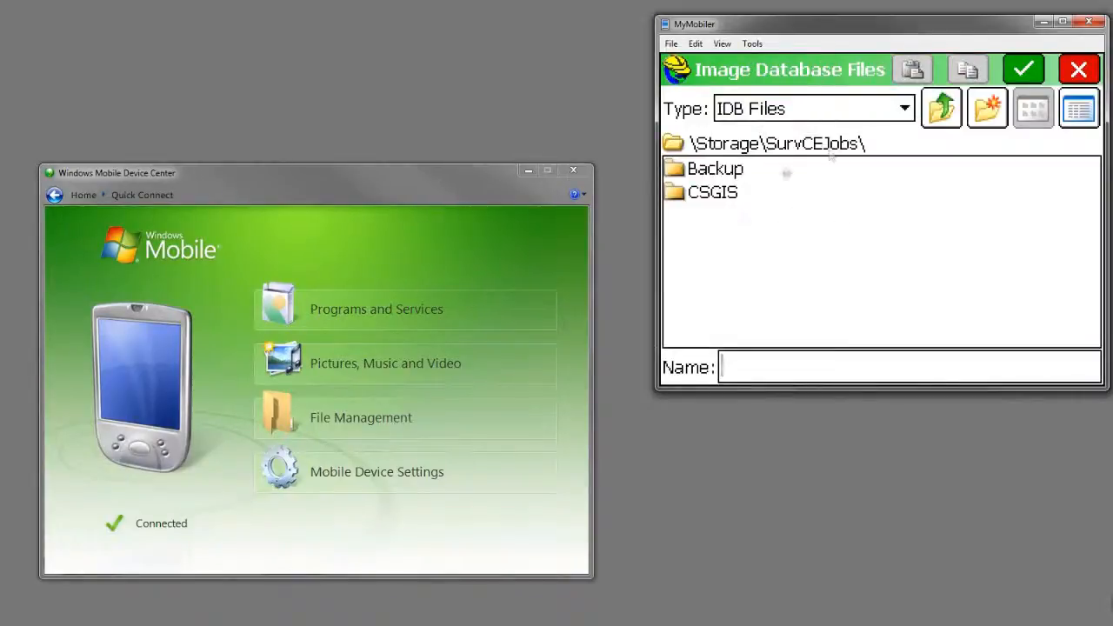
# Select \Storage\Sec14\S14_BP.imd, filtered to IMD Files, as the current image database
pyautogui.click(941, 108)
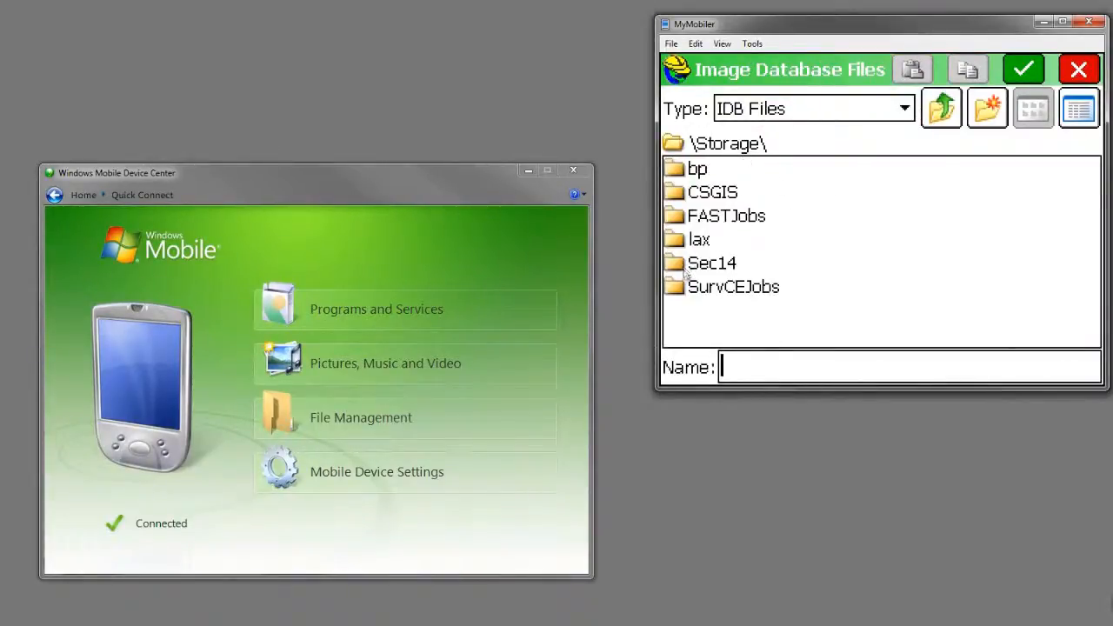
pyautogui.doubleClick(712, 263)
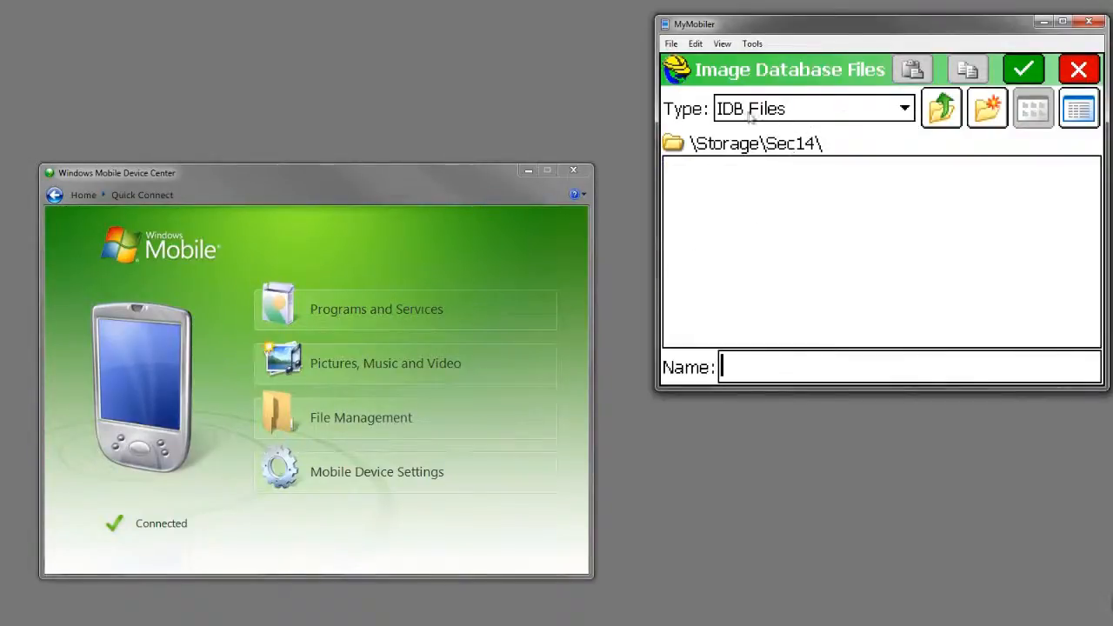
pyautogui.click(904, 107)
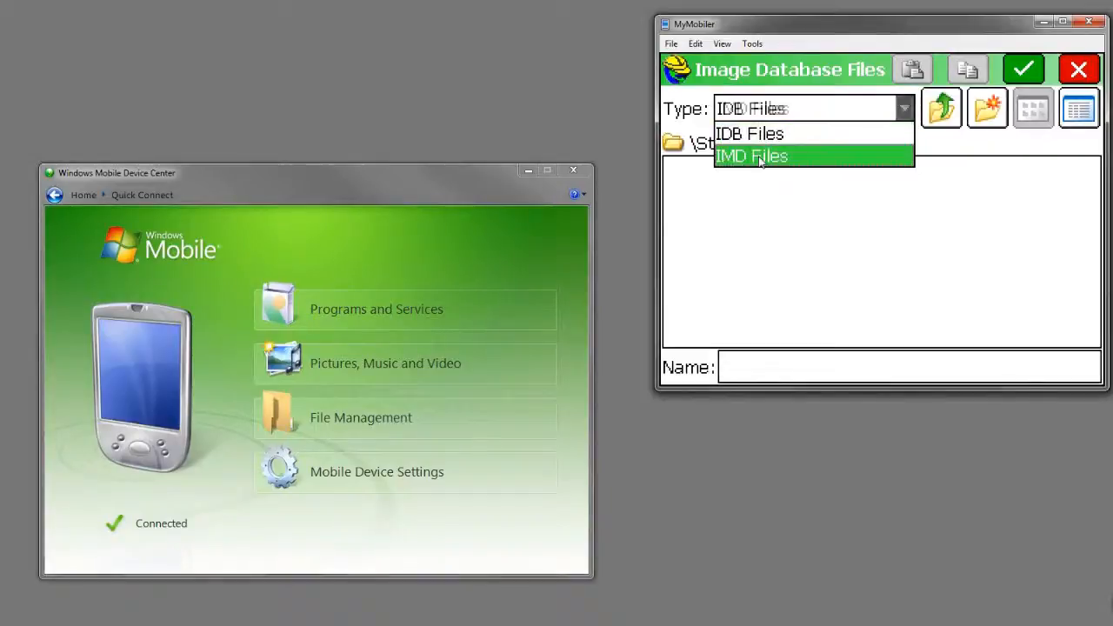
pyautogui.click(751, 156)
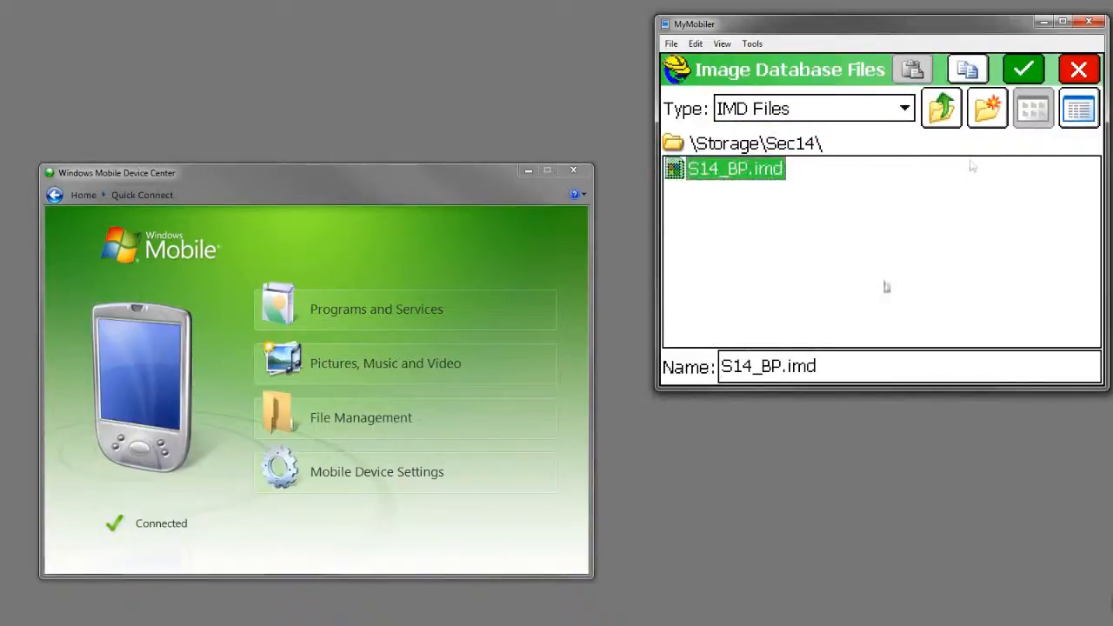
pyautogui.click(1022, 70)
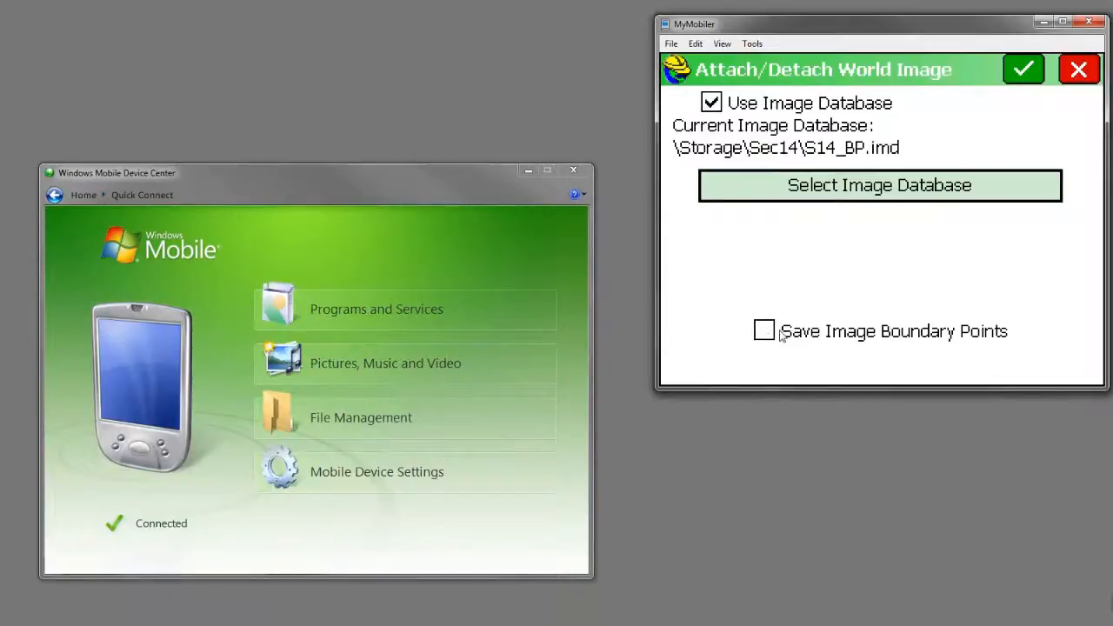
pyautogui.moveTo(974, 338)
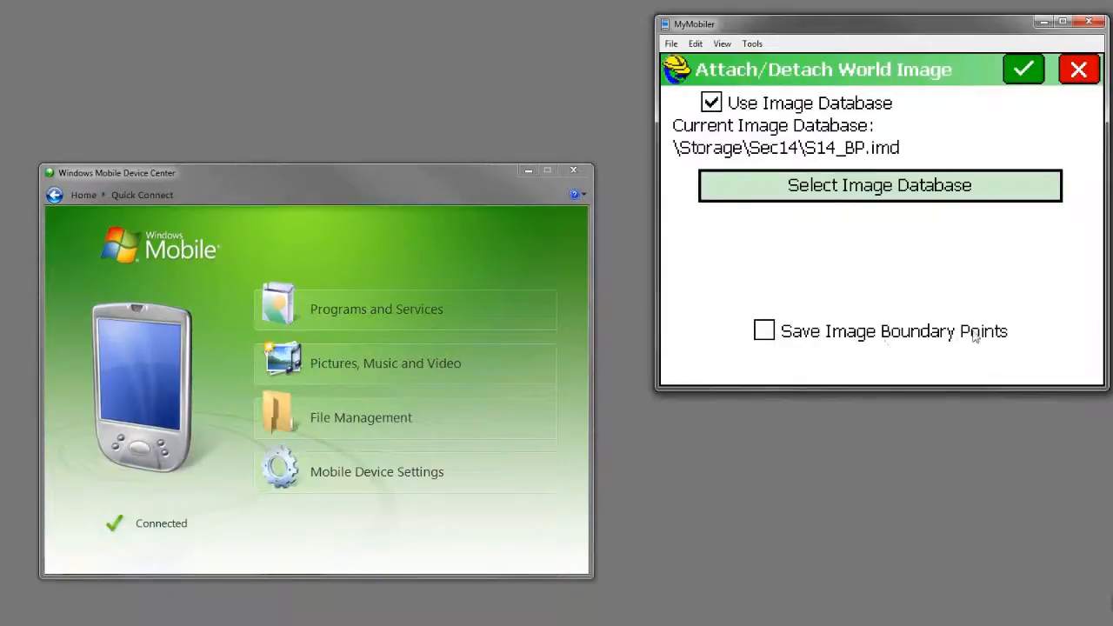
pyautogui.moveTo(763, 337)
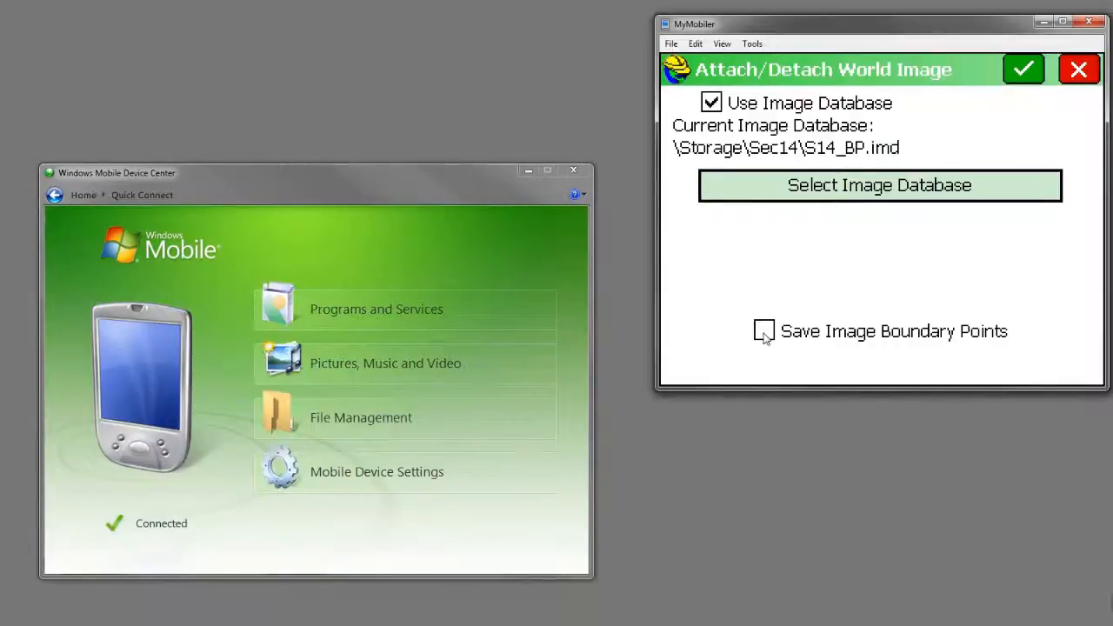
# Enable Save Image Boundary Points and apply so the S14_BP topo shows in Map View
pyautogui.click(763, 331)
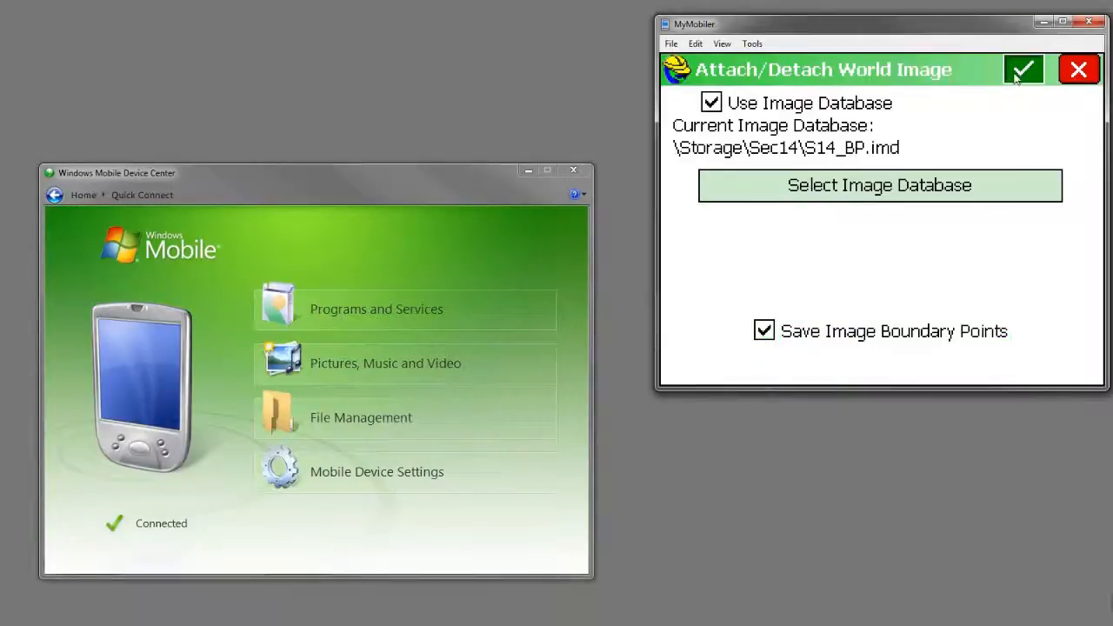
pyautogui.click(1023, 69)
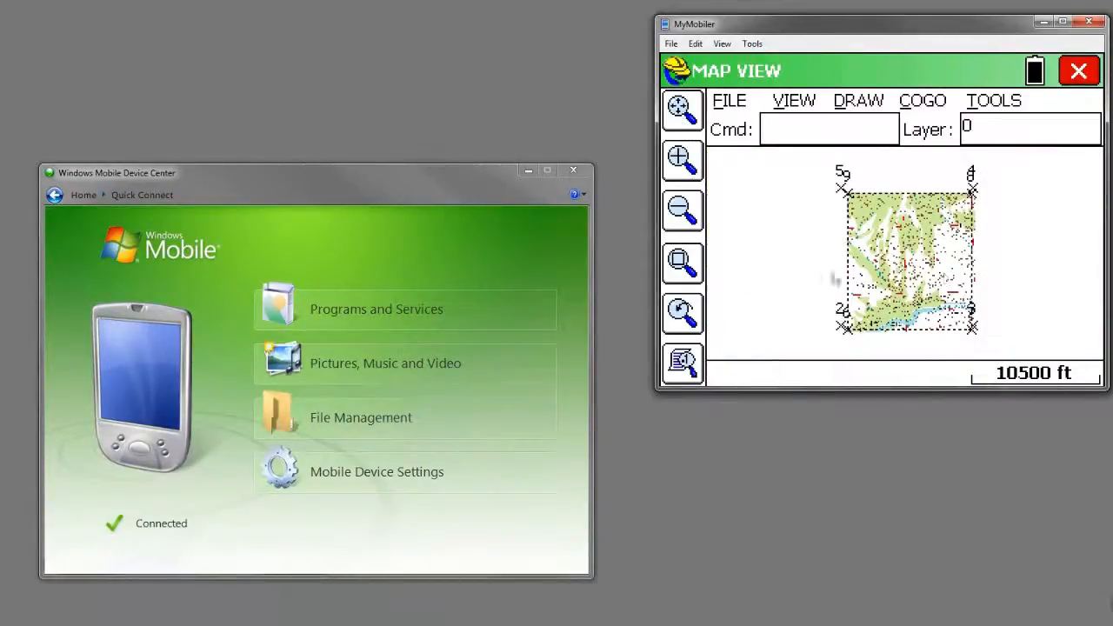
# Zoom in twice on the topo image to about 2000 ft, then close Map View
pyautogui.click(682, 160)
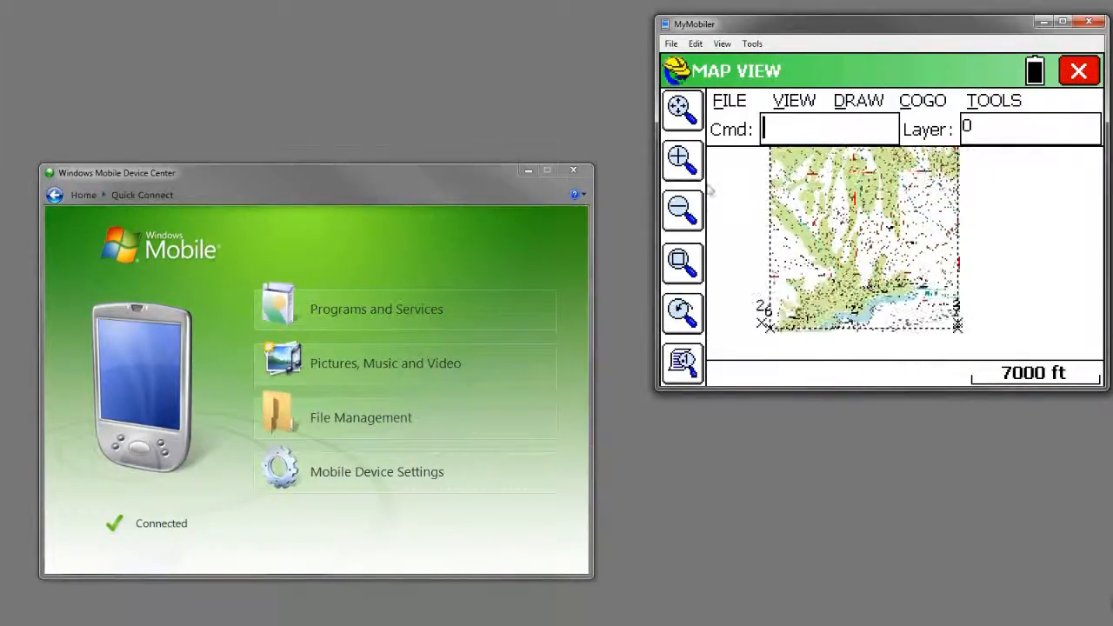
pyautogui.click(682, 160)
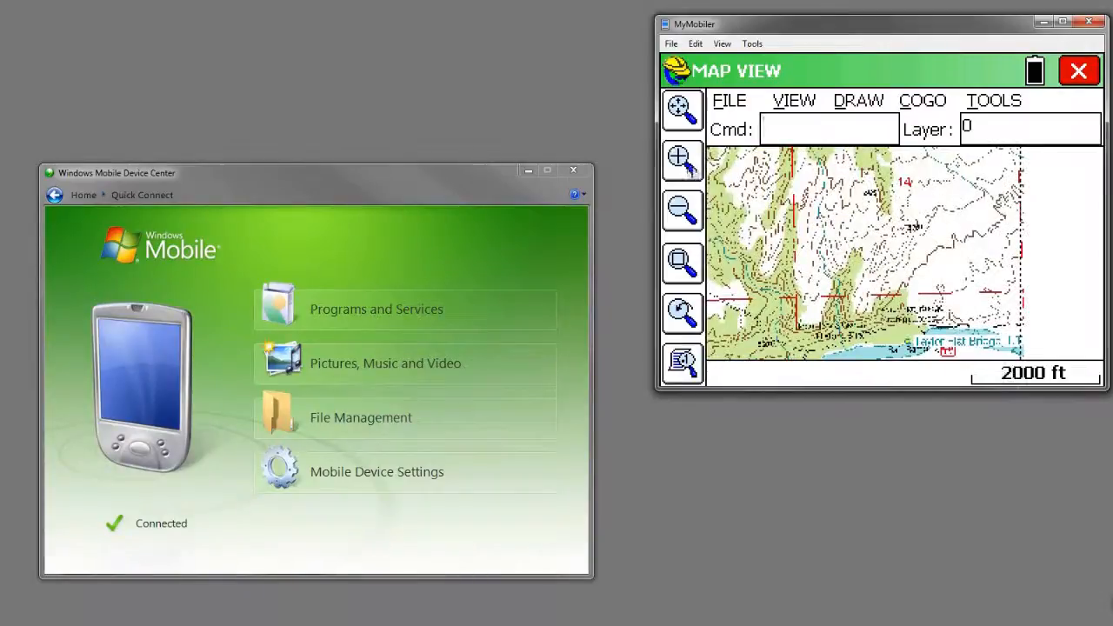
pyautogui.click(682, 160)
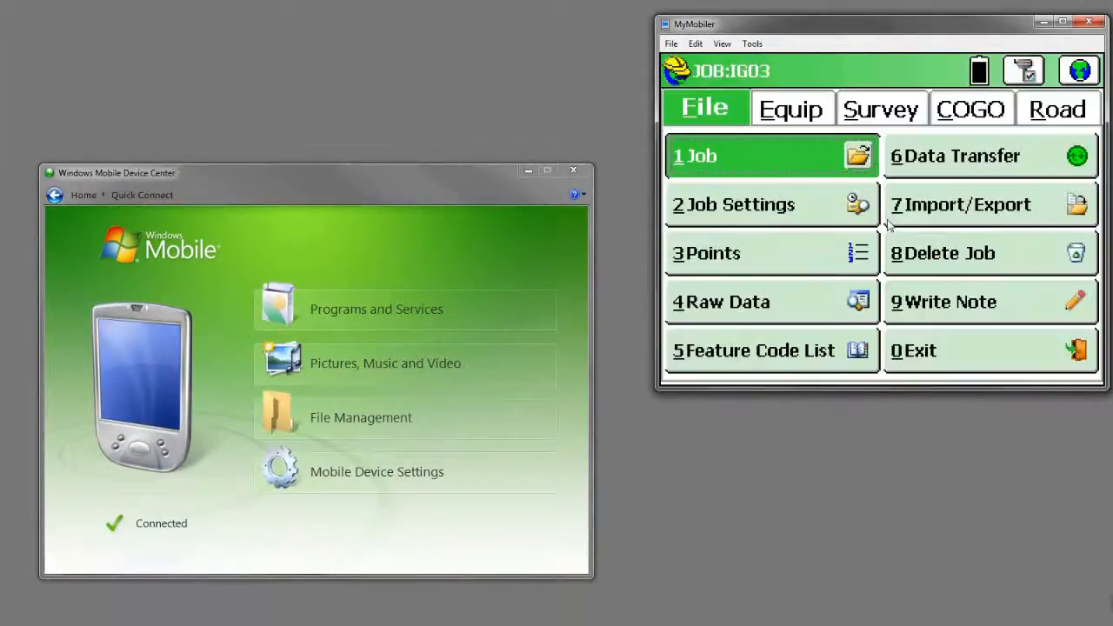
# Start Store Points from the Survey functions with the Section 14 topo behind the current position
pyautogui.click(881, 107)
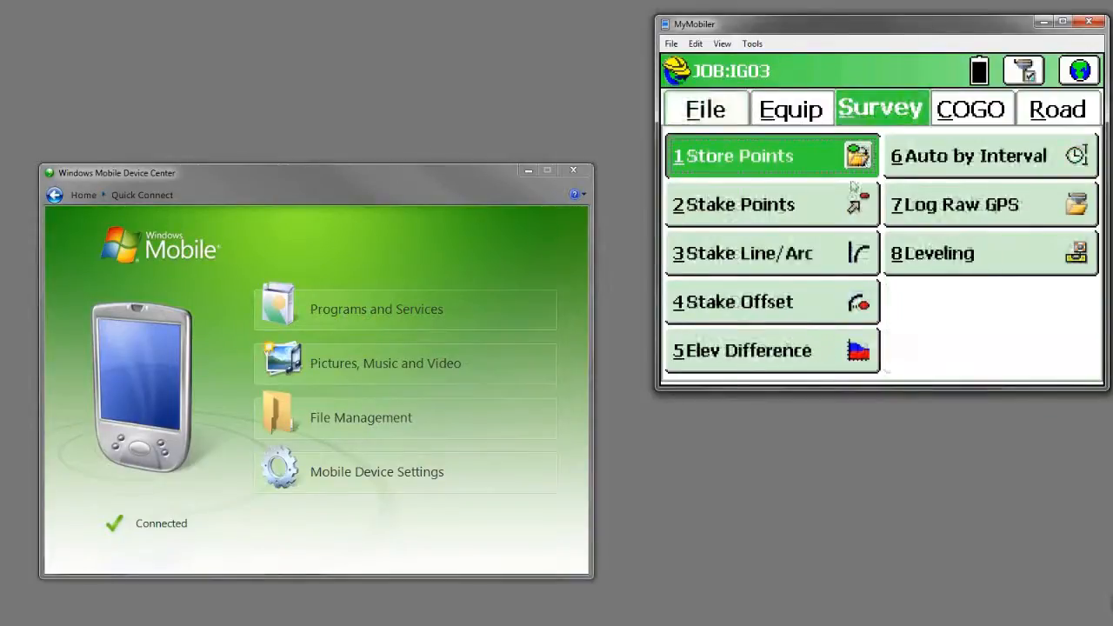
pyautogui.click(745, 157)
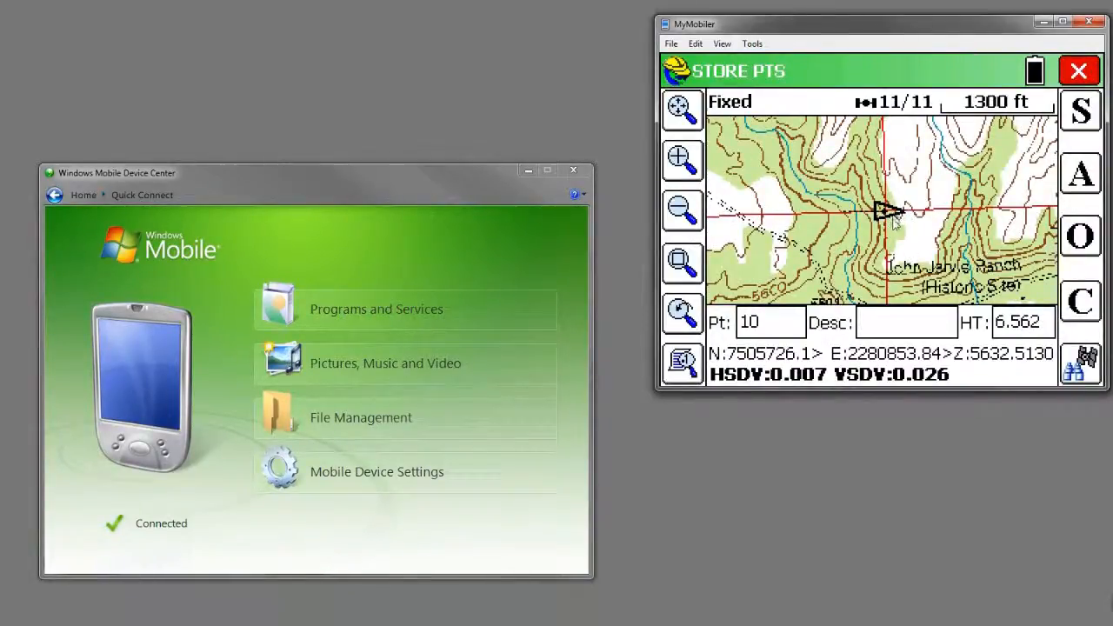
pyautogui.click(906, 322)
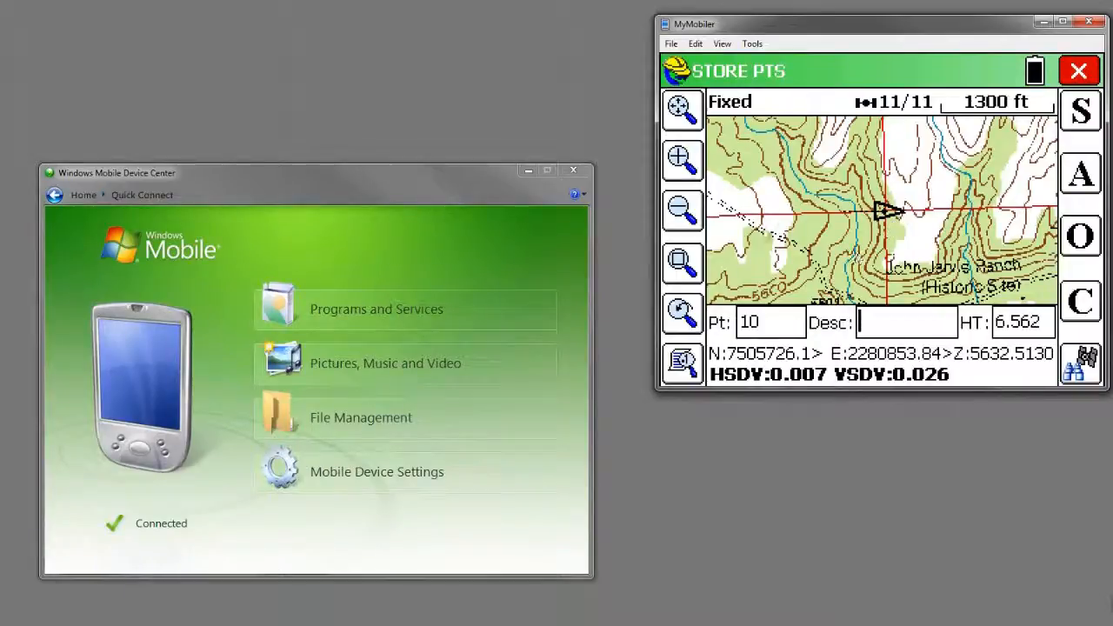
# Zoom the map in twice on the contour lines around the position, to about 270 ft
pyautogui.click(682, 160)
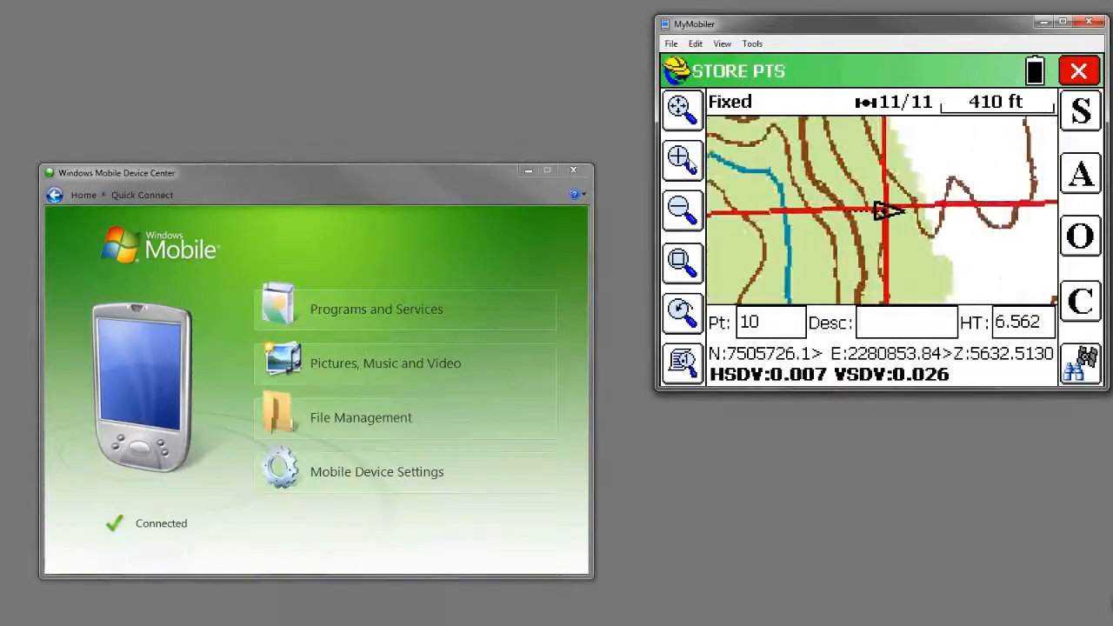
pyautogui.click(681, 160)
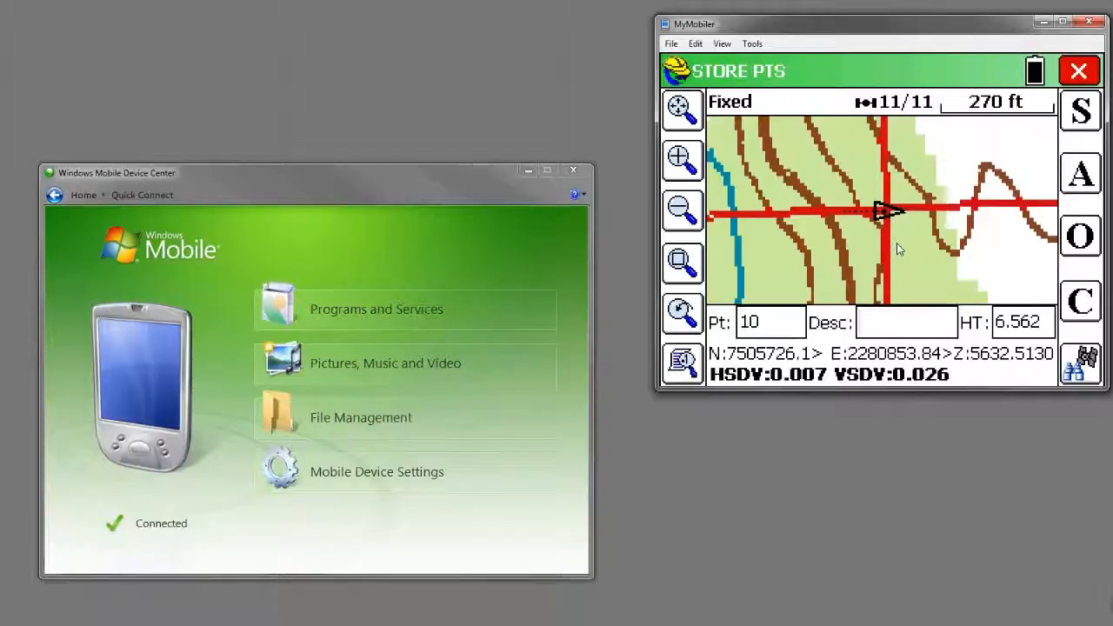
pyautogui.click(908, 322)
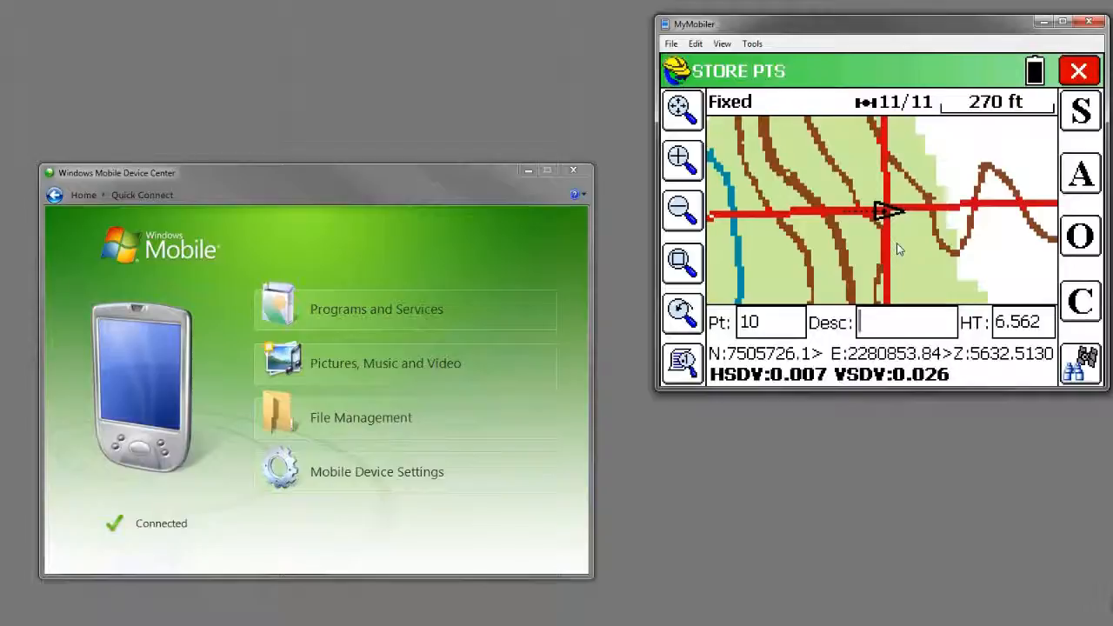